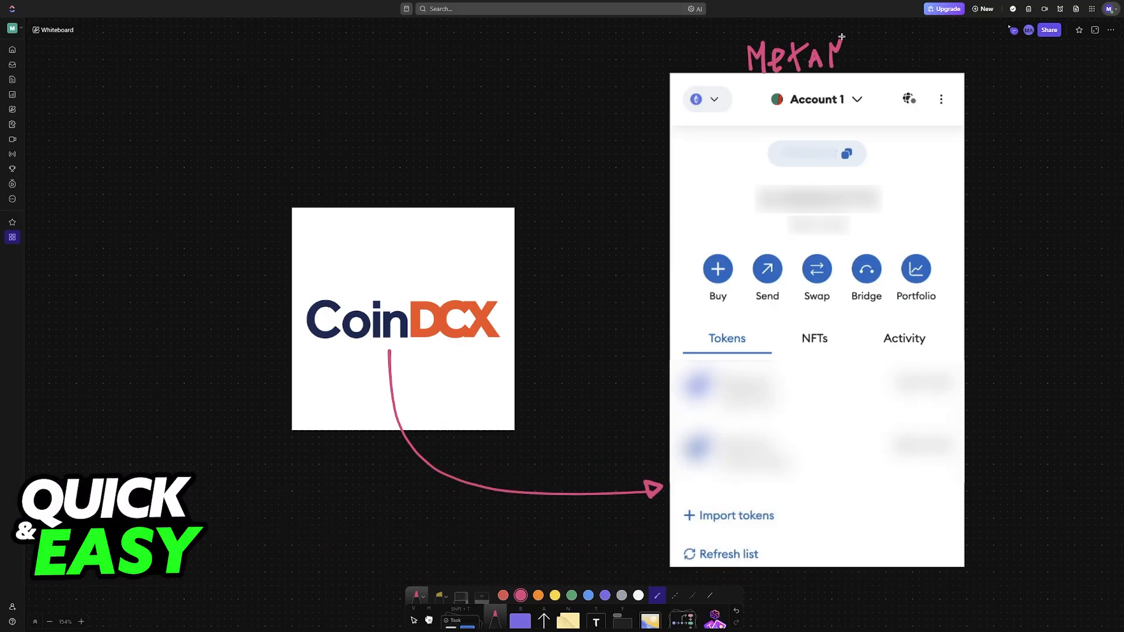
Write 'MetaMask' in pink ink above the MetaMask wallet screenshot.
type("MASI")
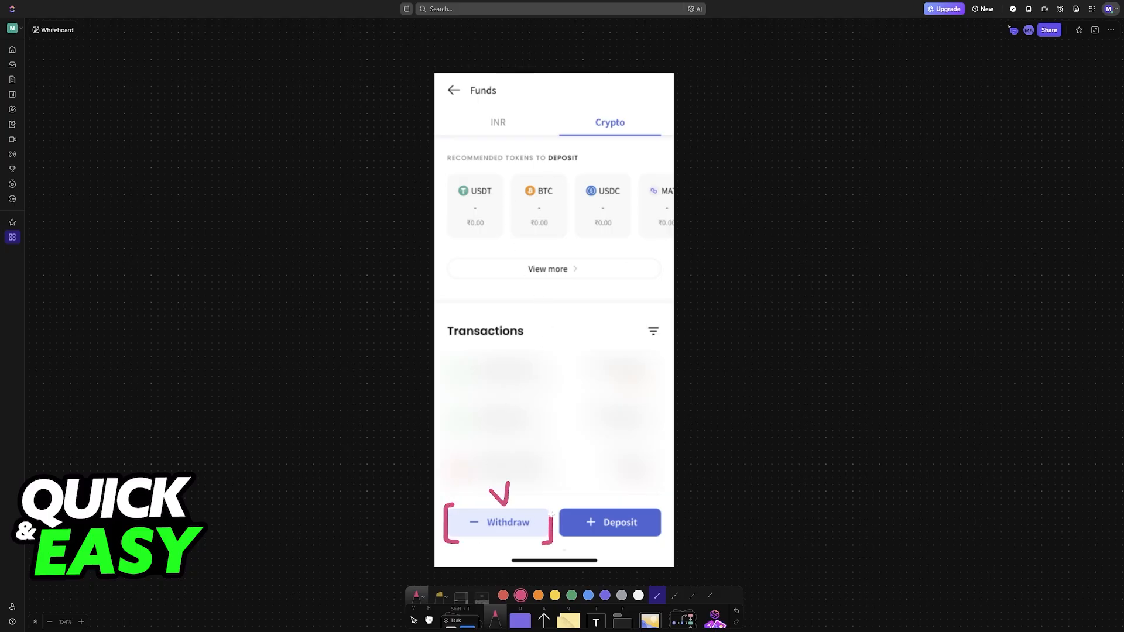
mouse_move(686, 501)
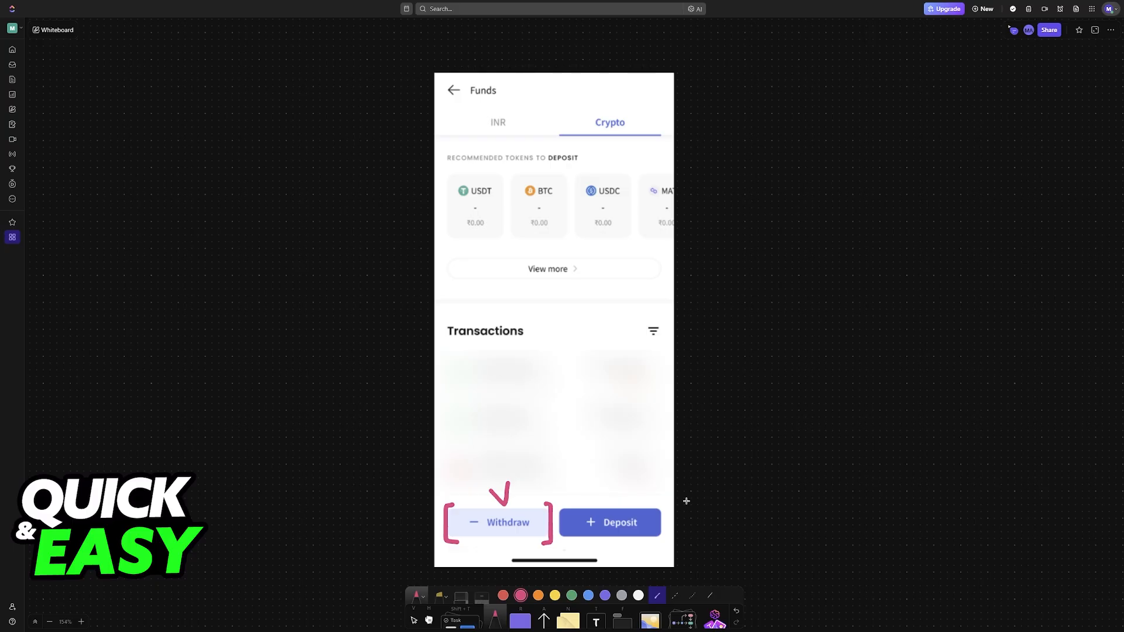
mouse_move(515, 429)
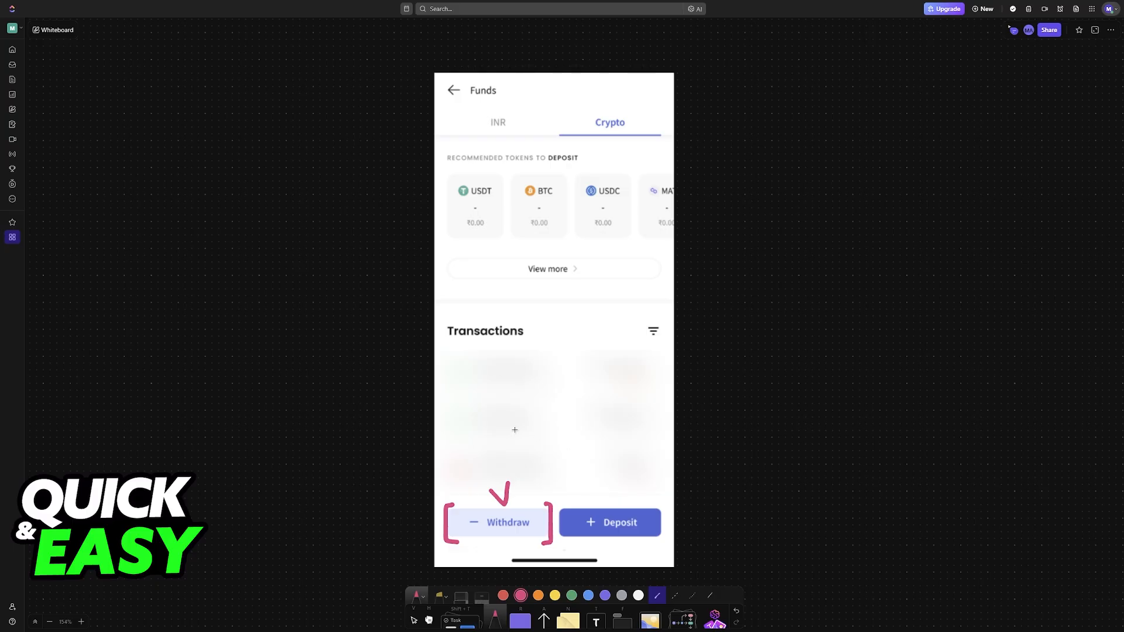
Bracket the Withdraw button on the Funds screenshot in pink and add a tick above it.
left_click(497, 522)
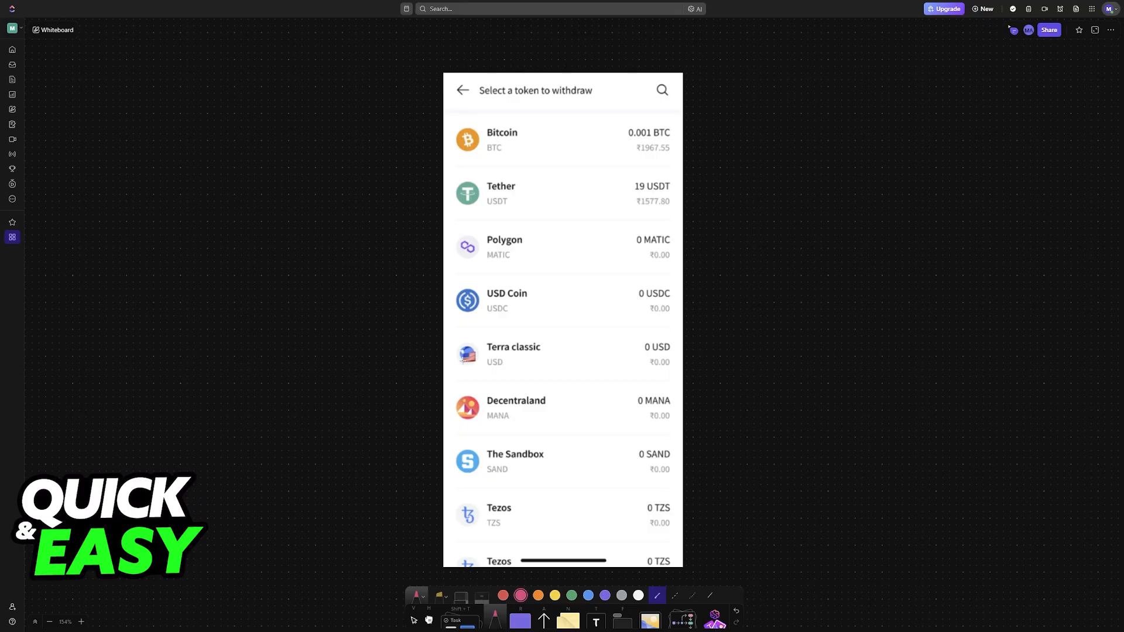
mouse_move(269, 237)
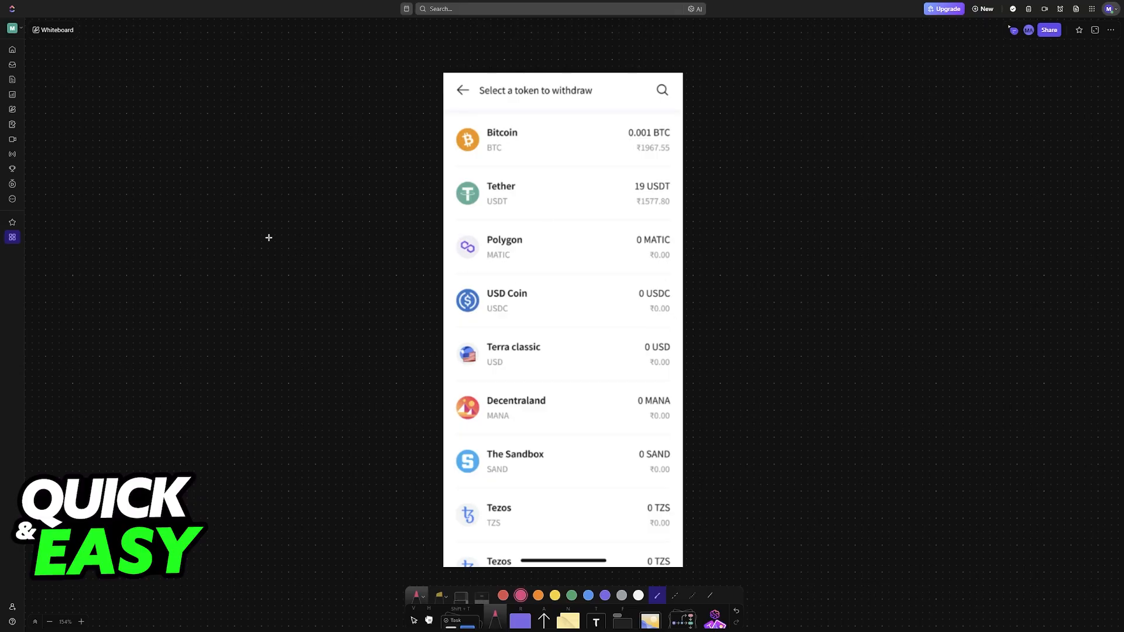
mouse_move(697, 274)
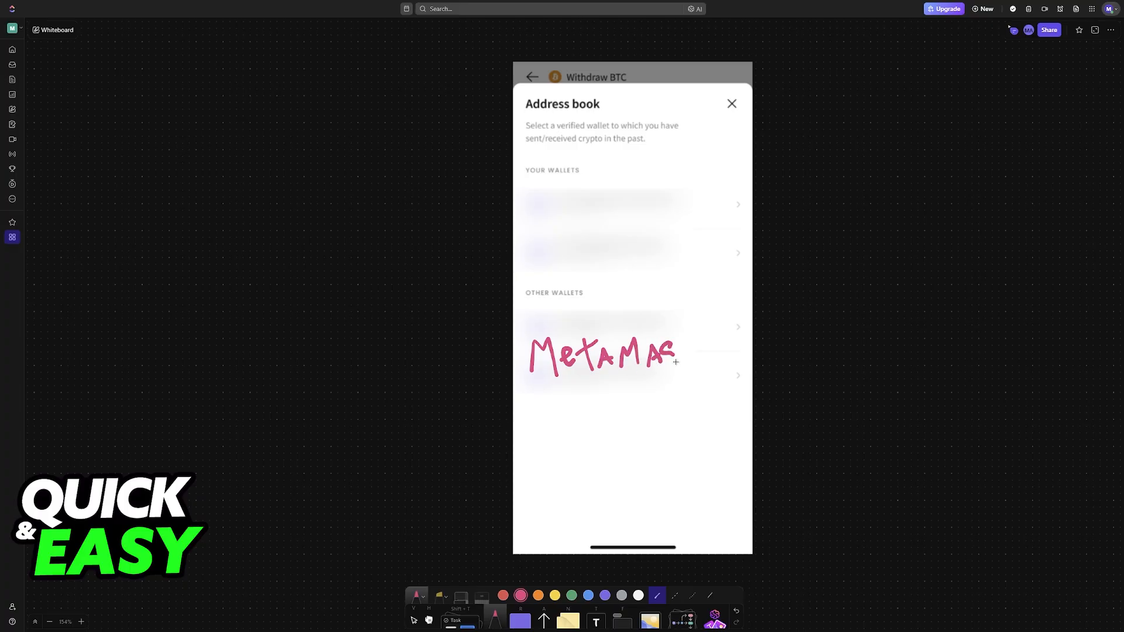
Write 'MetaMask' in pink over the Other Wallets entries in the Address book screenshot.
left_click(731, 103)
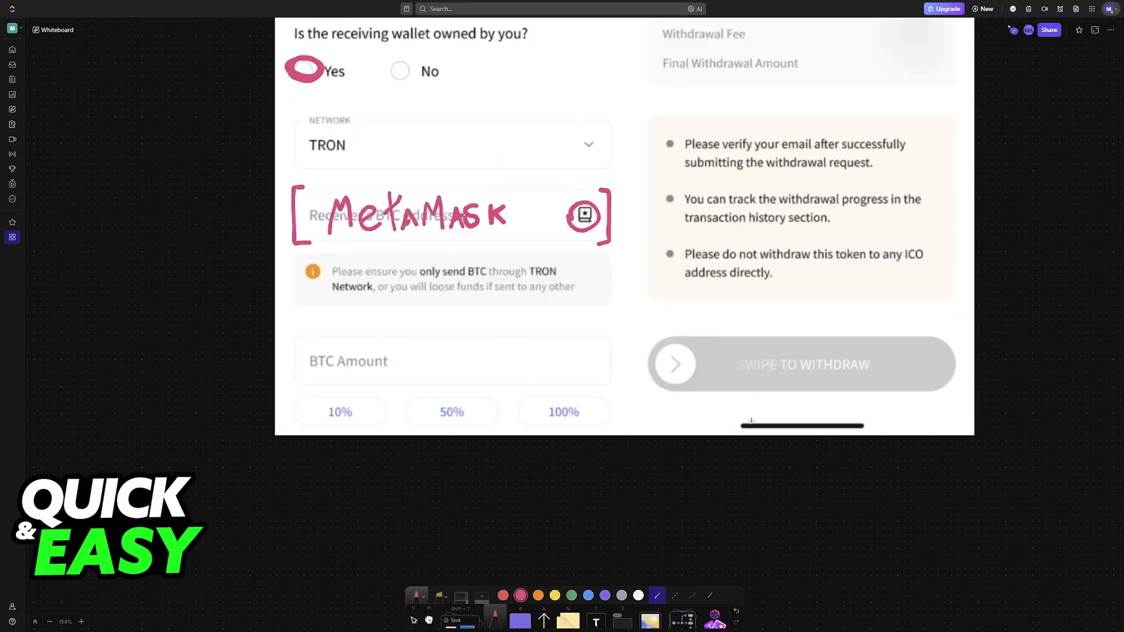
Underline Withdrawal Fee and bracket the BTC Amount box in pink.
scroll("down", 3)
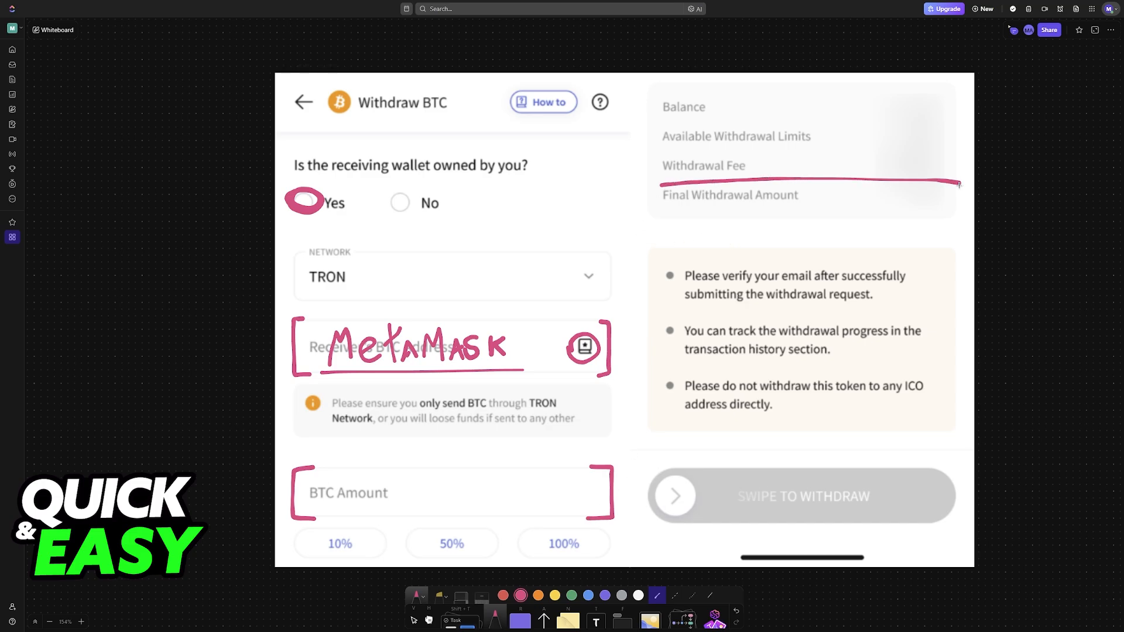
mouse_move(642, 495)
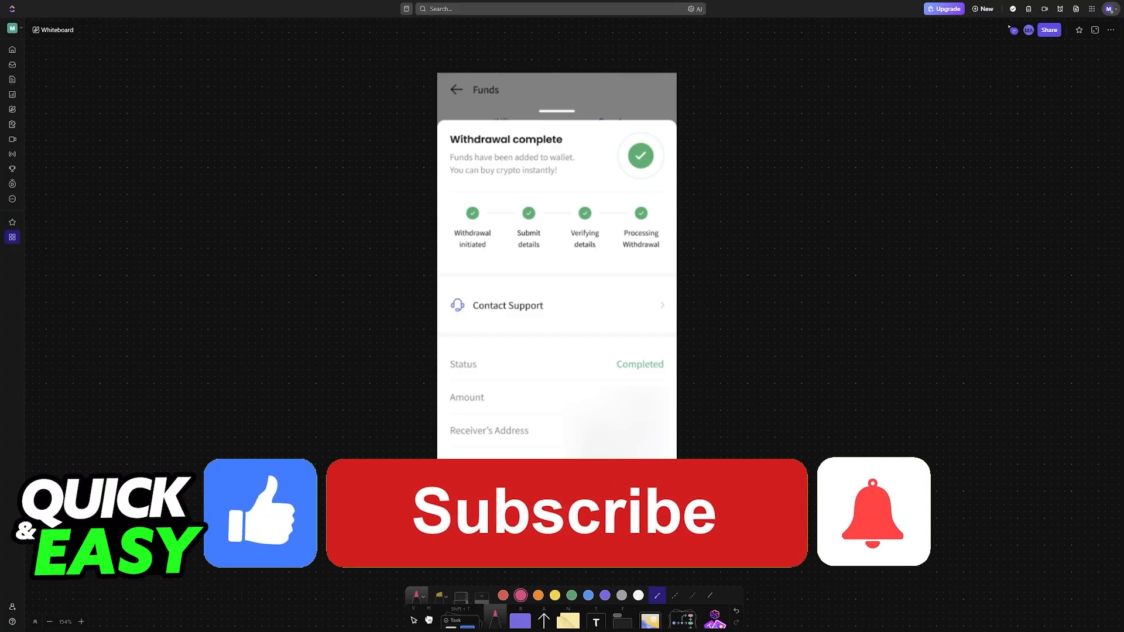
Move to the 'Withdrawal complete' screenshot showing status Completed and all four stages ticked.
left_click(565, 511)
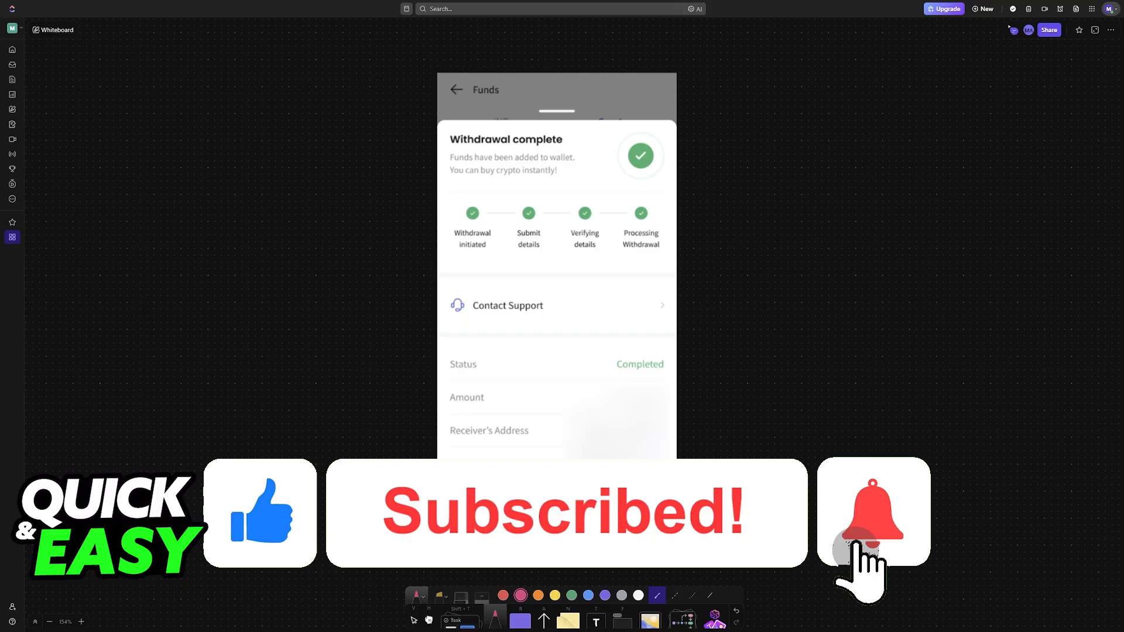
left_click(873, 511)
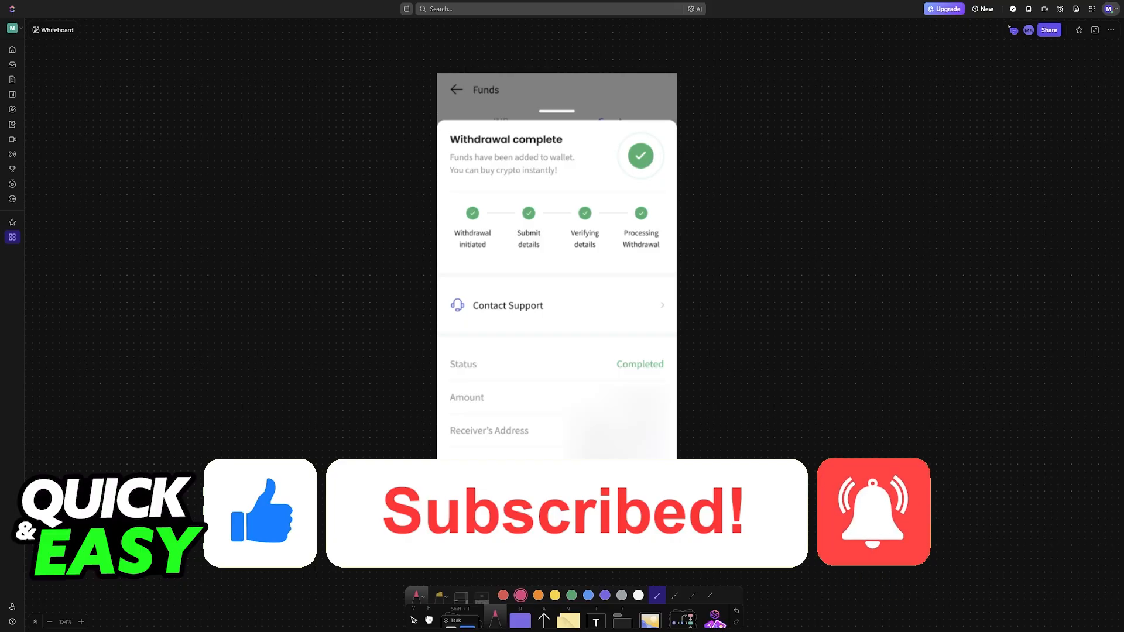